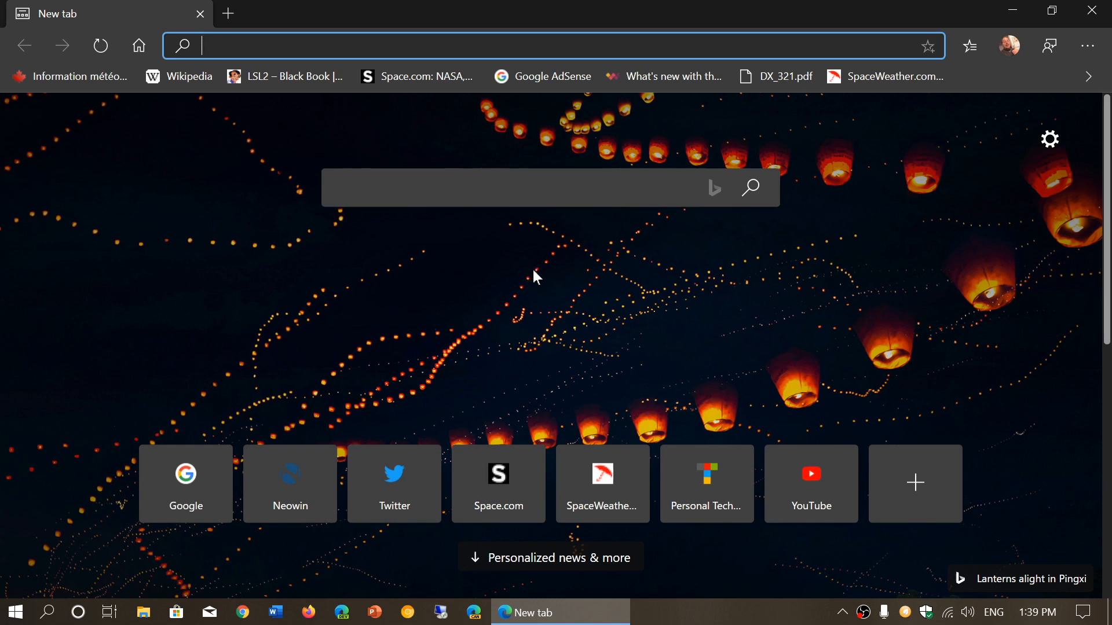
{"action": "mouse_move", "coordinate": [1043, 85]}
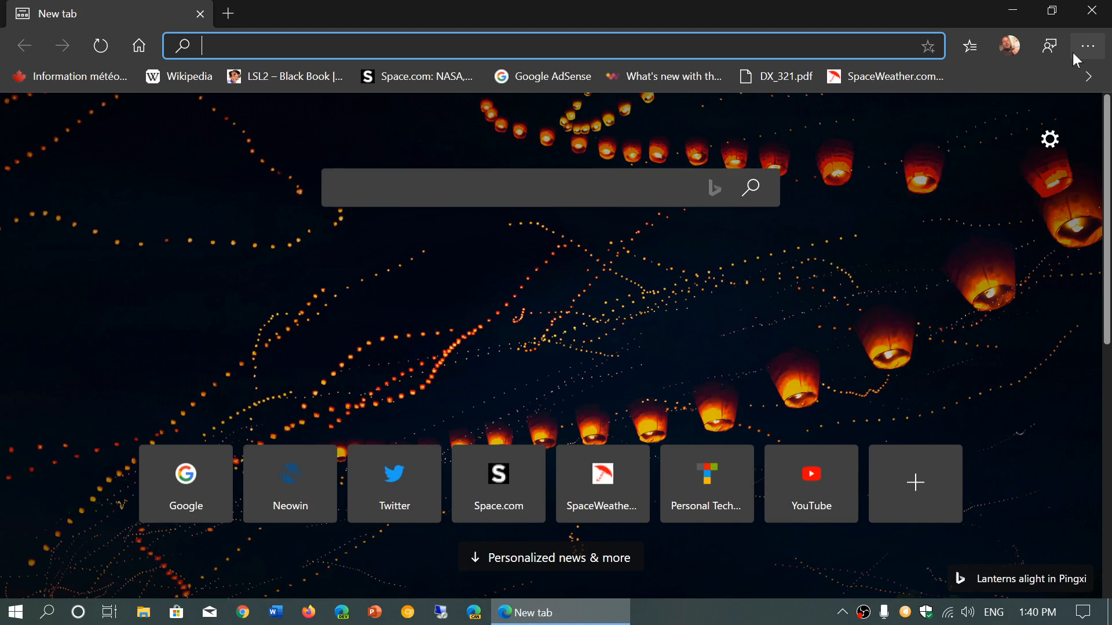
- Show the About Microsoft Edge page via Help and feedback, confirming version 80.0.361.48 is up to date
{"action": "left_click", "coordinate": [1087, 47]}
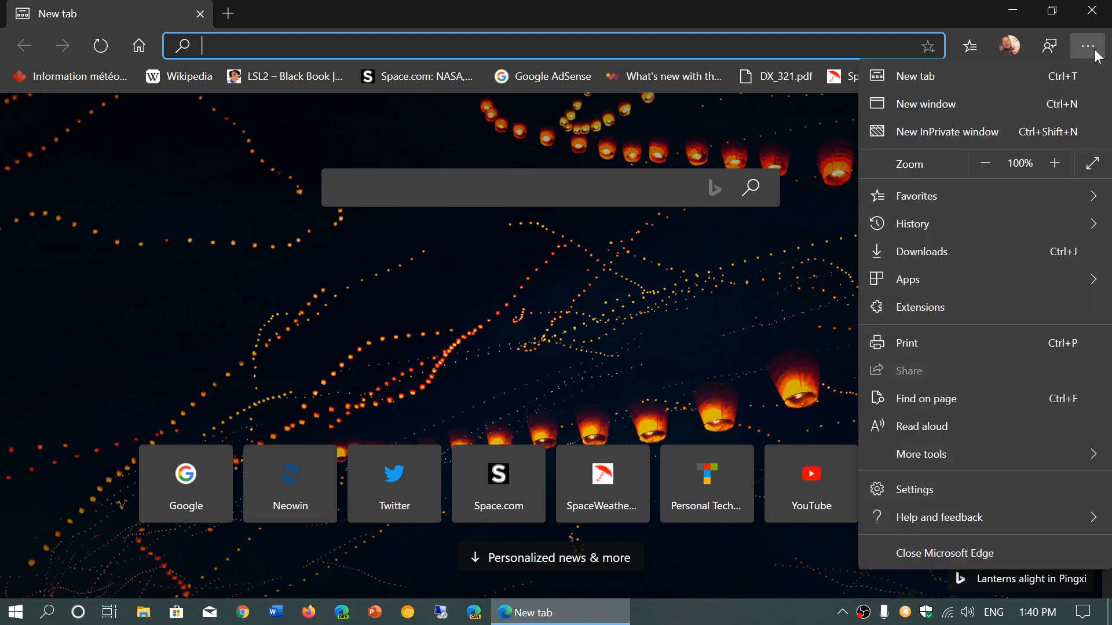
{"action": "left_click", "coordinate": [922, 454]}
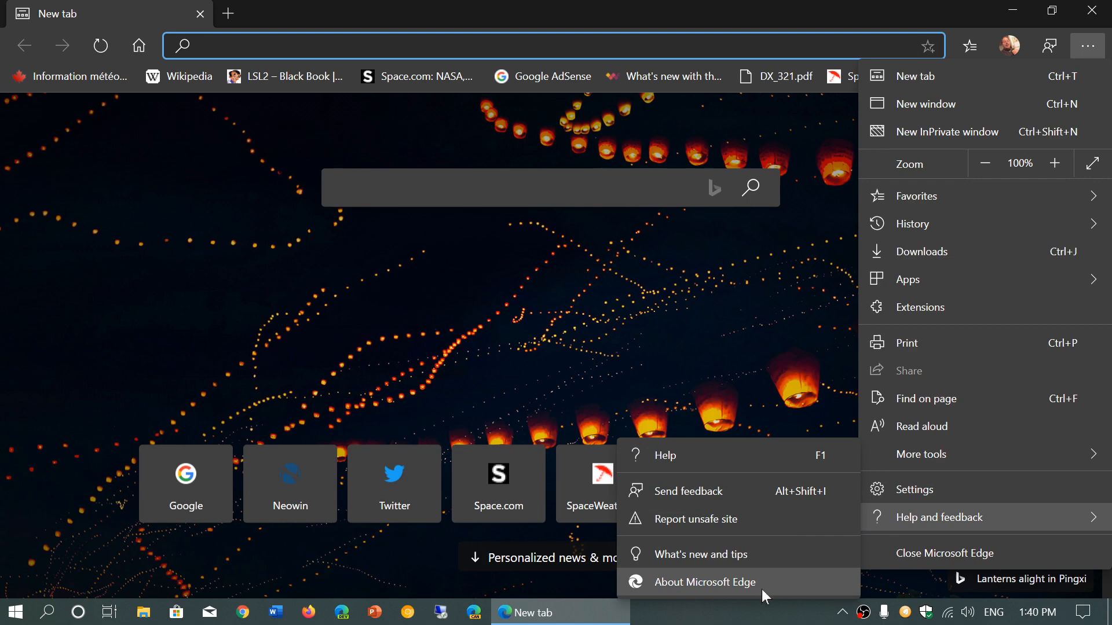
{"action": "left_click", "coordinate": [703, 583]}
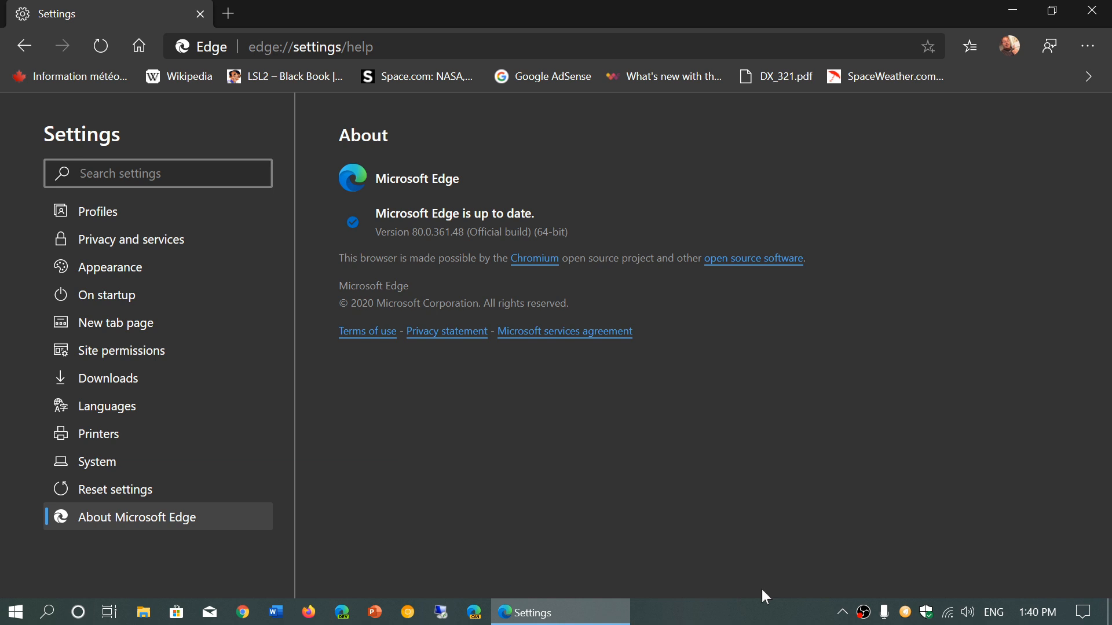
{"action": "left_click", "coordinate": [159, 173]}
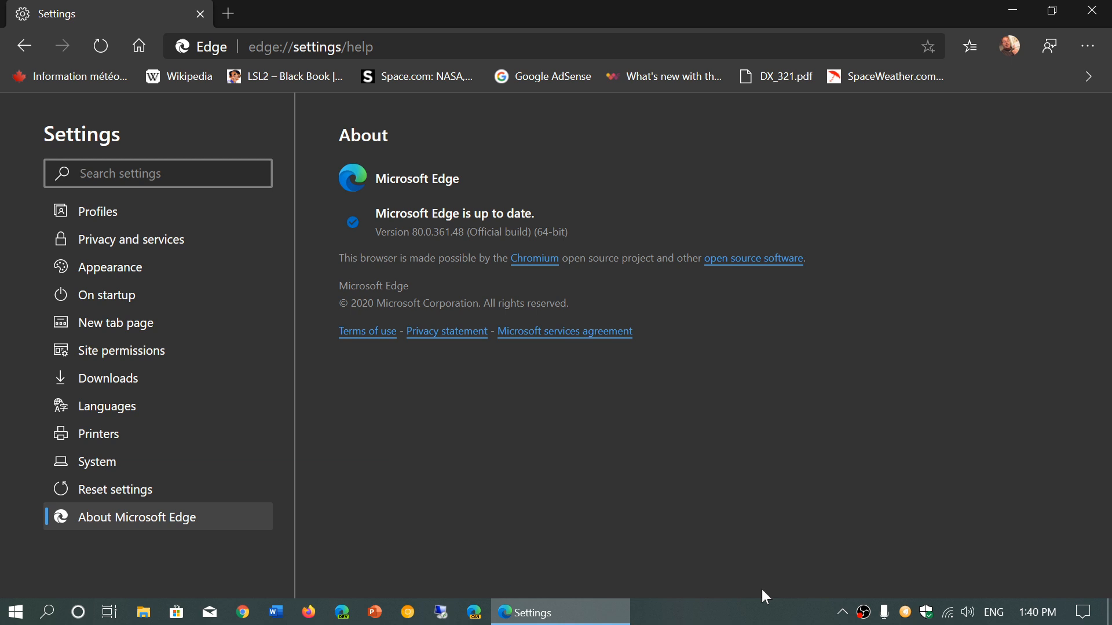
{"action": "left_click", "coordinate": [157, 173]}
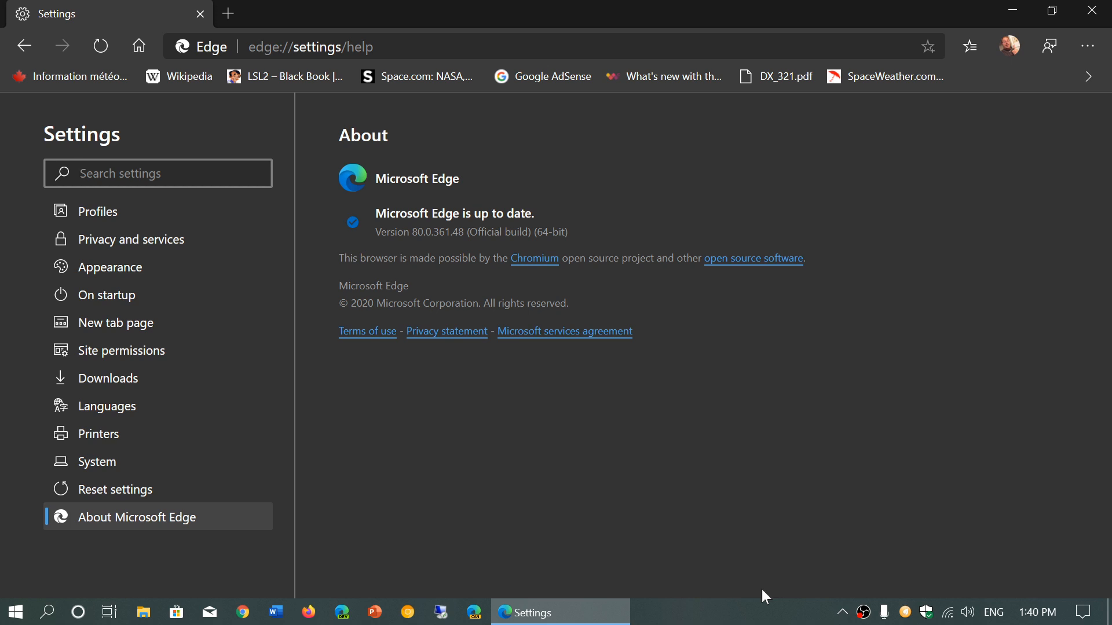
{"action": "mouse_move", "coordinate": [1095, 11]}
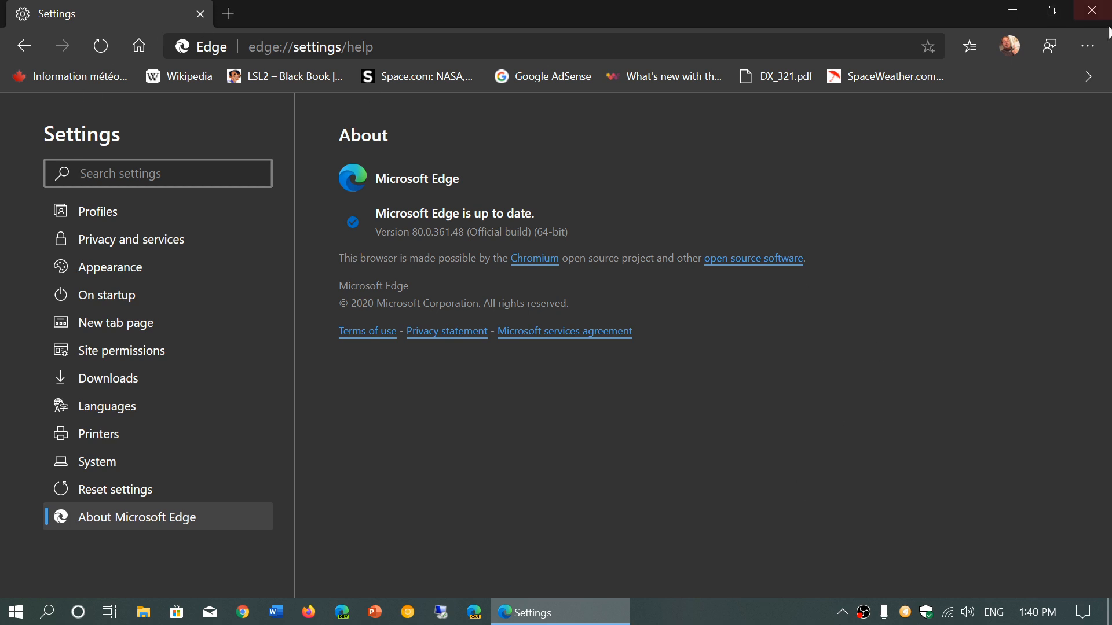
{"action": "mouse_move", "coordinate": [158, 204]}
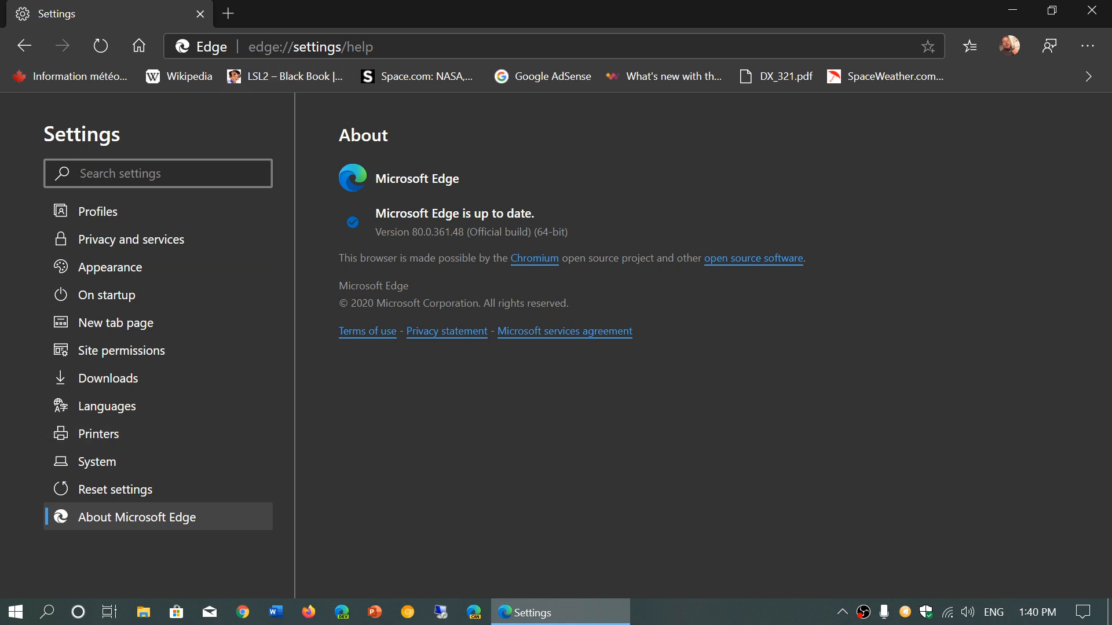
{"action": "left_click", "coordinate": [158, 172]}
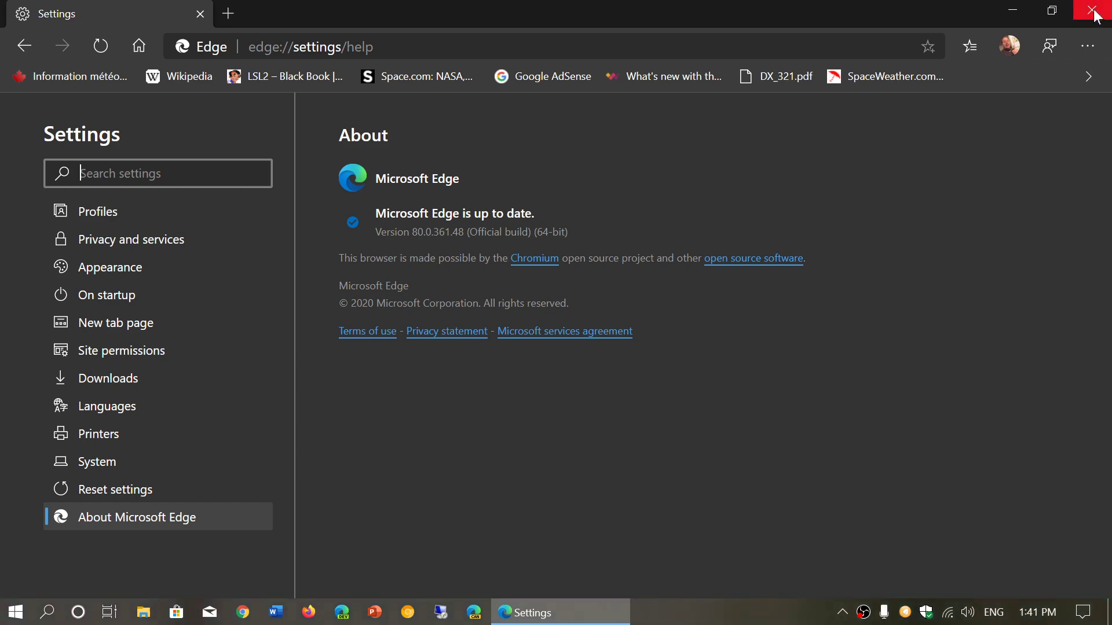
- Close Edge and relaunch it from the taskbar to a fresh new tab page
{"action": "left_click", "coordinate": [1094, 10]}
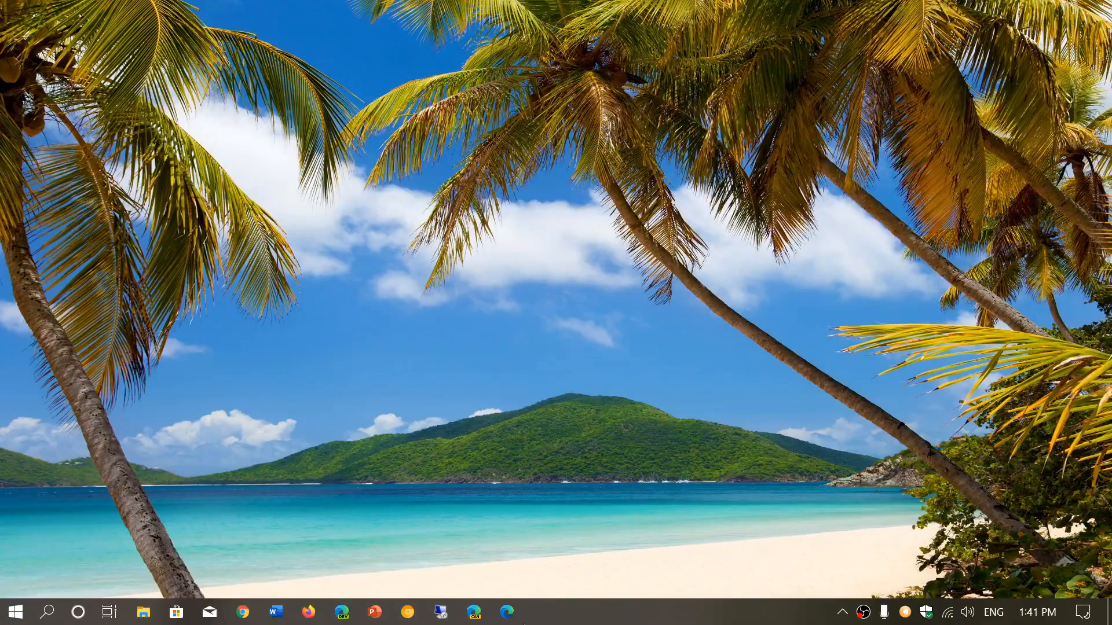
{"action": "left_click", "coordinate": [473, 611]}
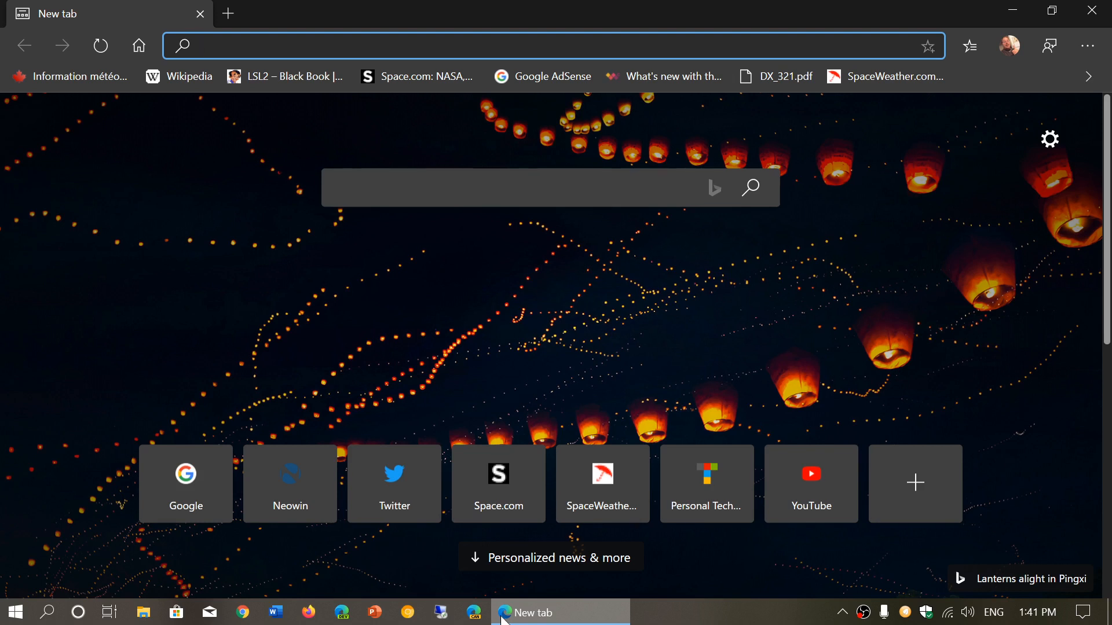
{"action": "left_click", "coordinate": [497, 45]}
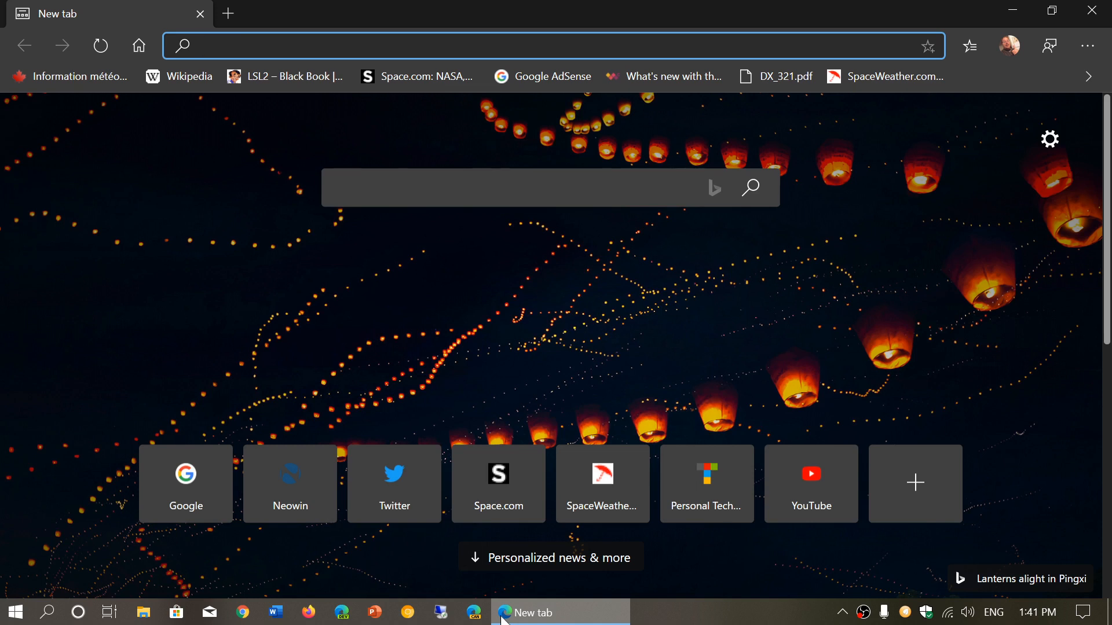
{"action": "left_click", "coordinate": [497, 46]}
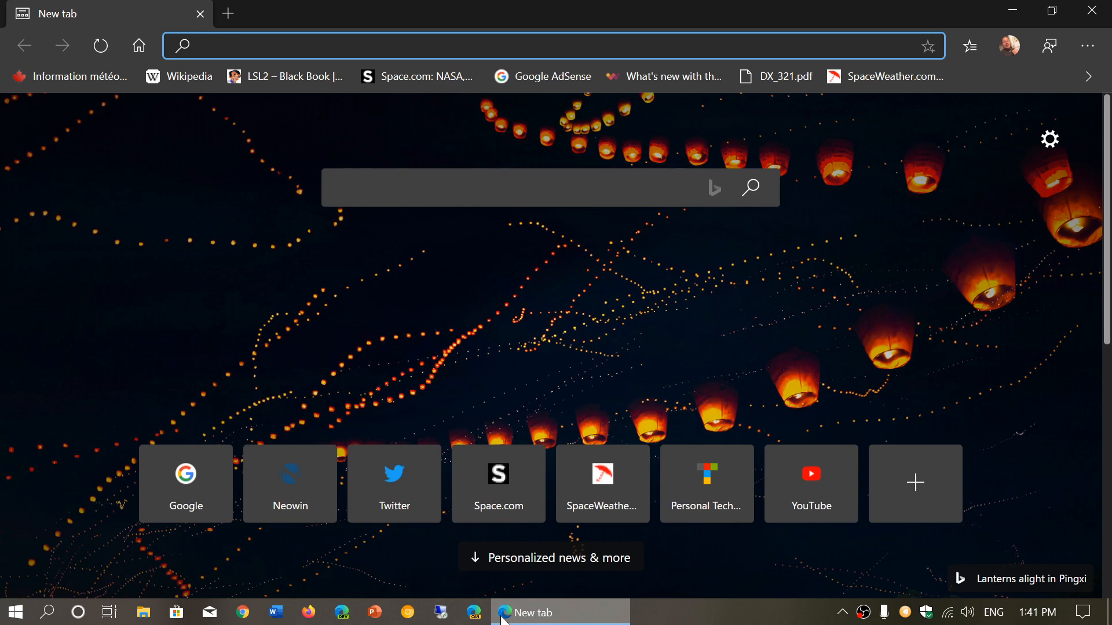
{"action": "left_click", "coordinate": [497, 46]}
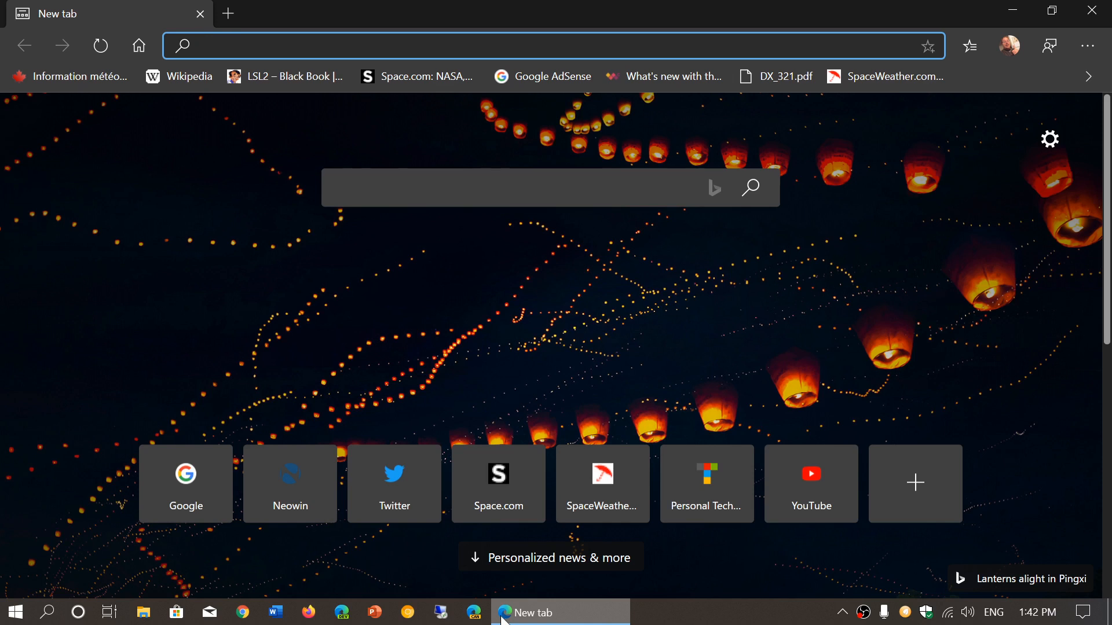
{"action": "left_click", "coordinate": [497, 45]}
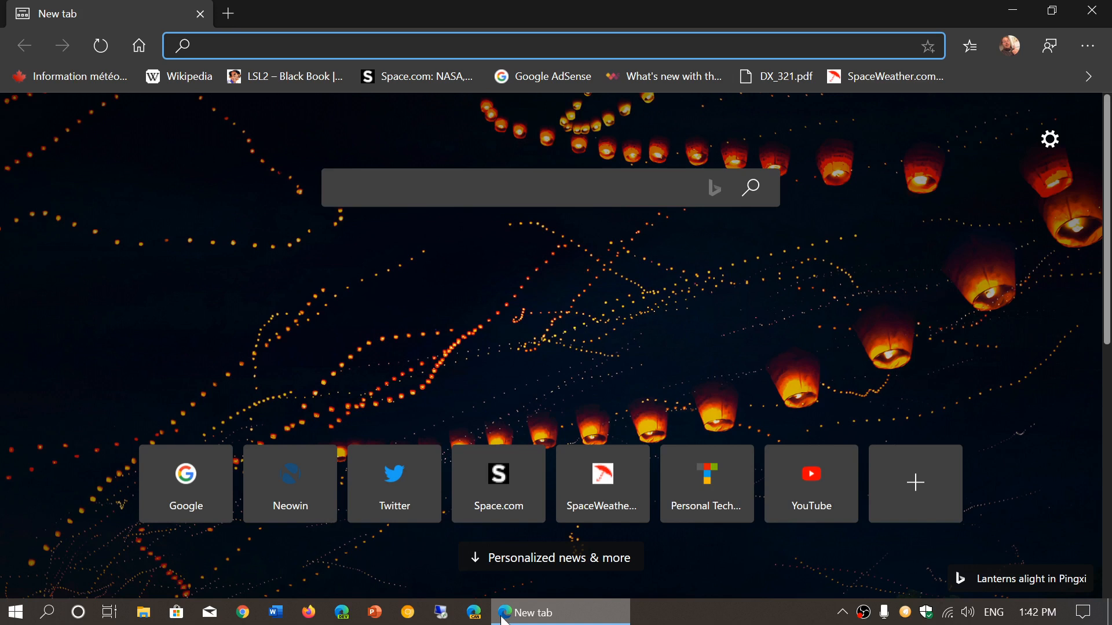
{"action": "left_click", "coordinate": [497, 45]}
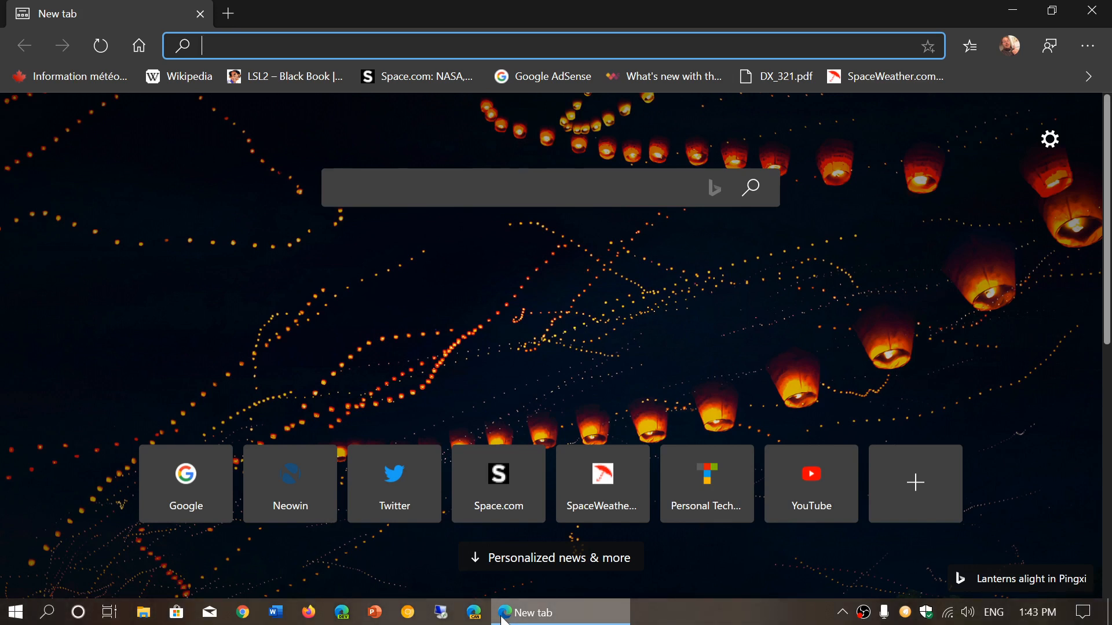